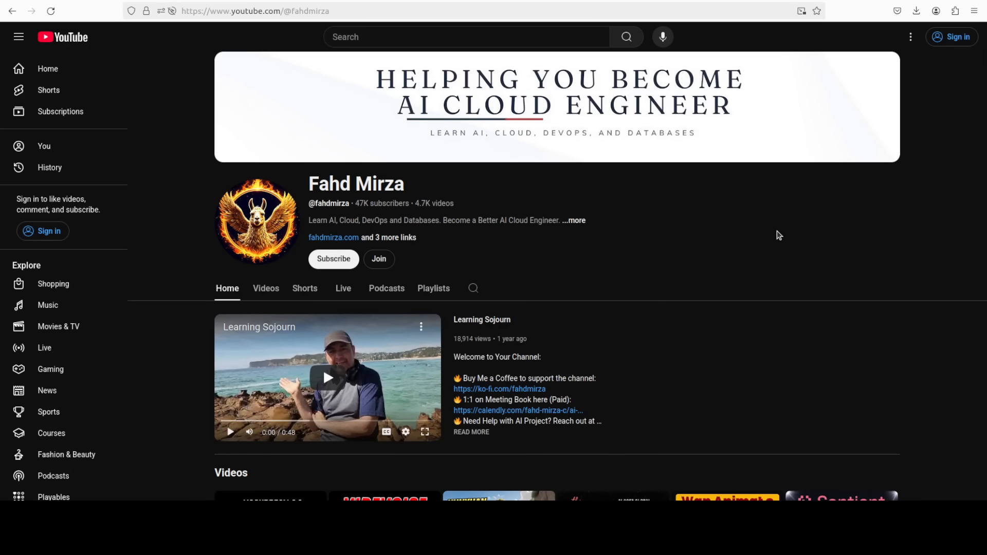
mouse_move(243, 244)
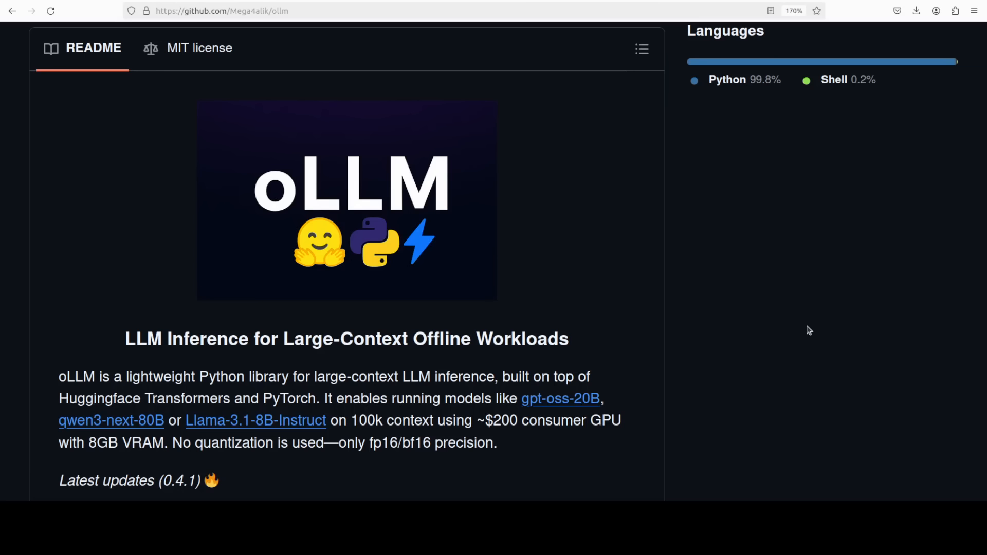
mouse_move(601, 304)
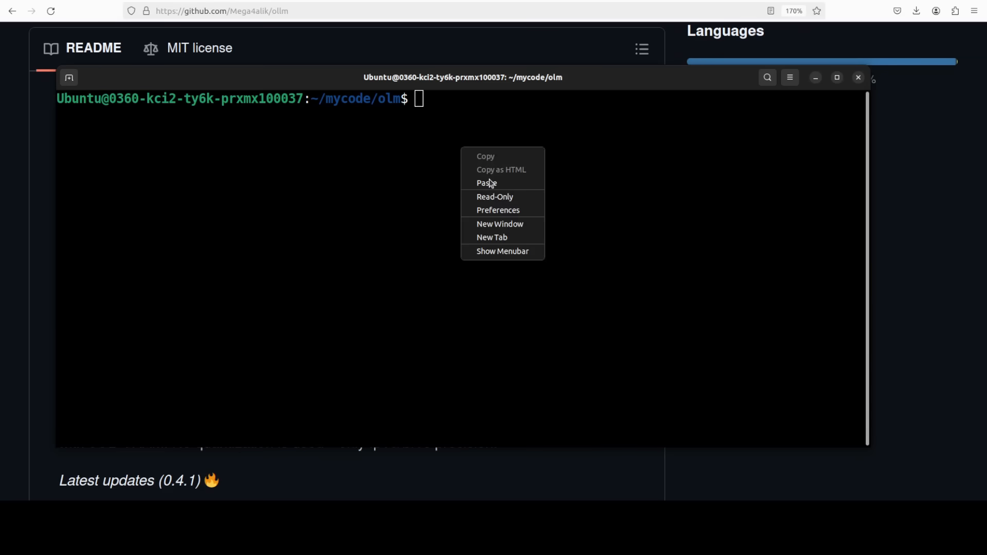
- Run 'conda create -n ai python=3.11 -y && conda activate ai' to build and activate the ai environment
left_click(487, 183)
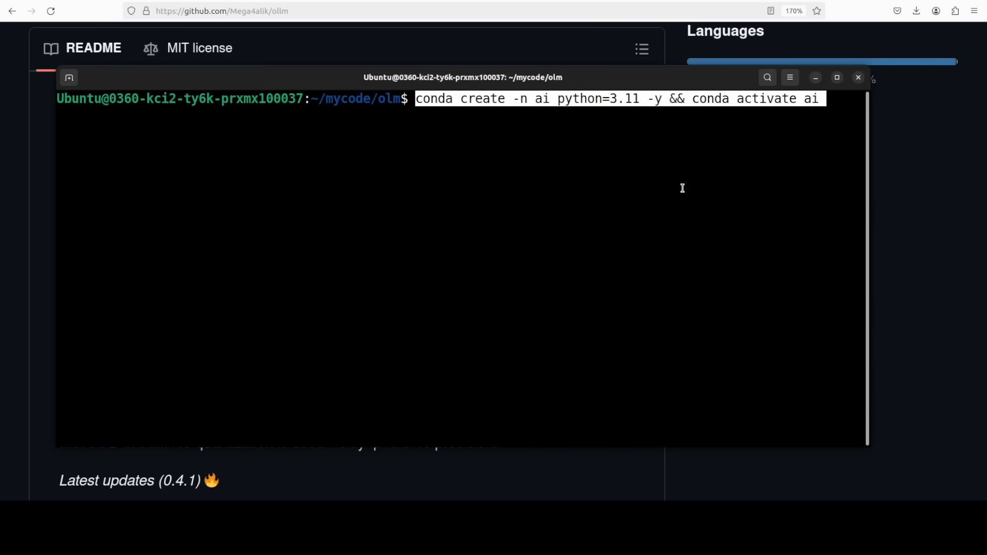
key("Return")
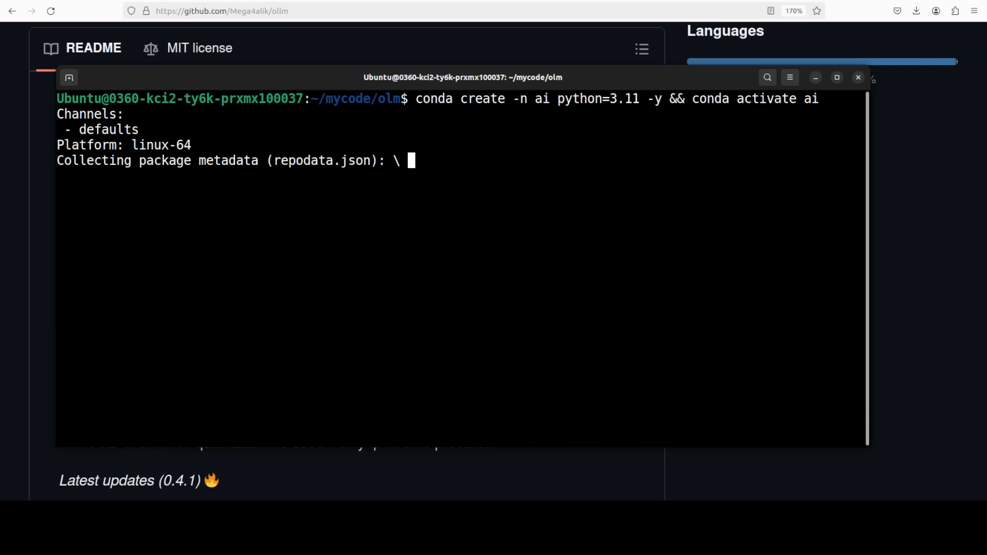
left_click(858, 77)
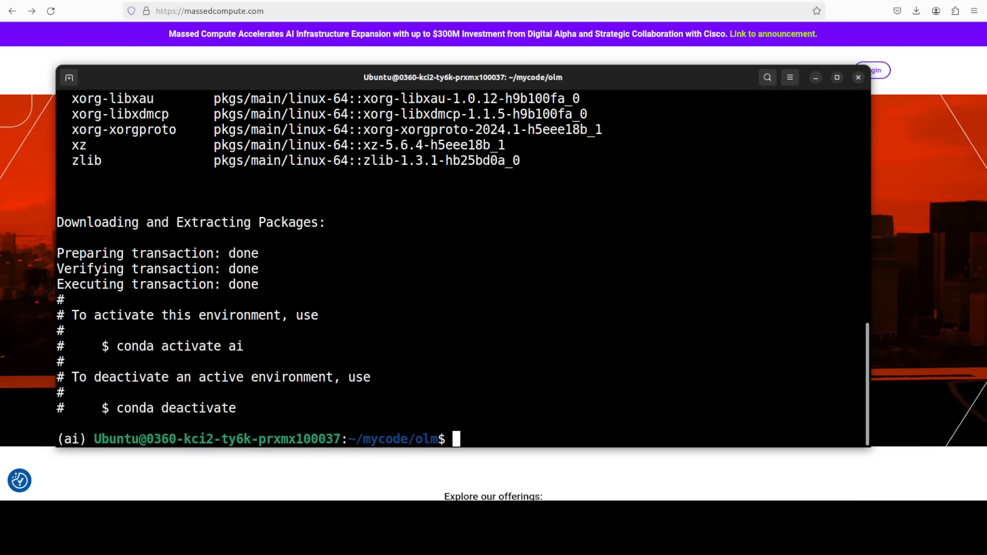
mouse_move(442, 226)
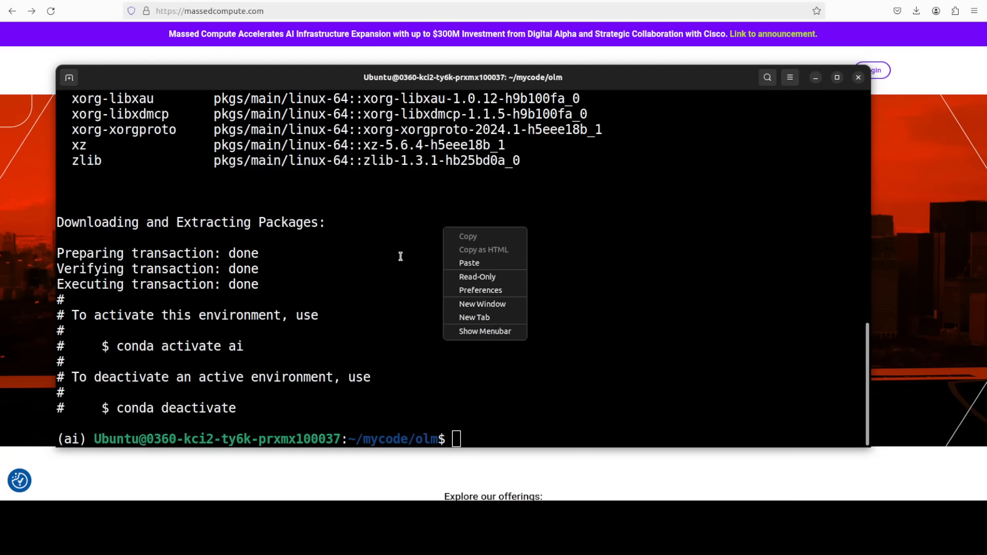
type("c")
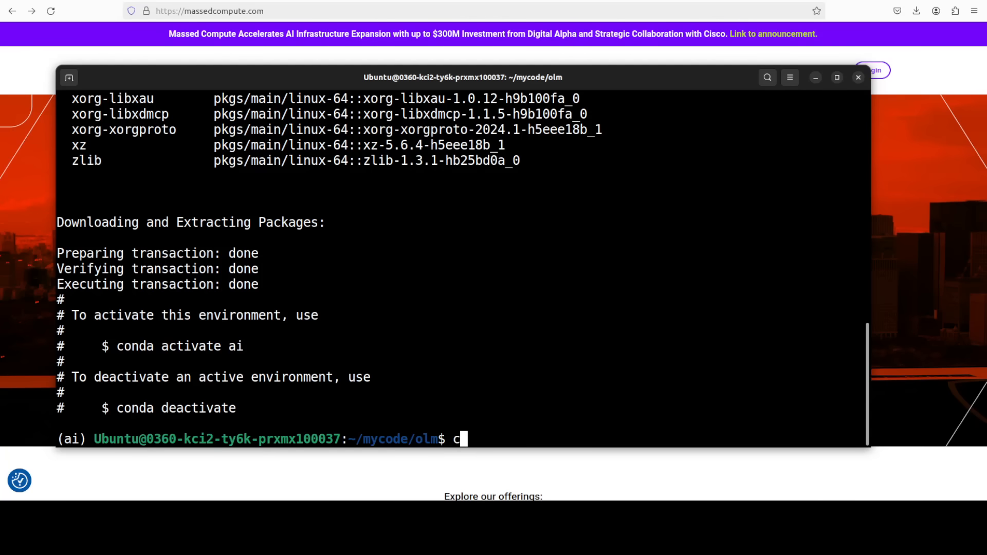
type("lear")
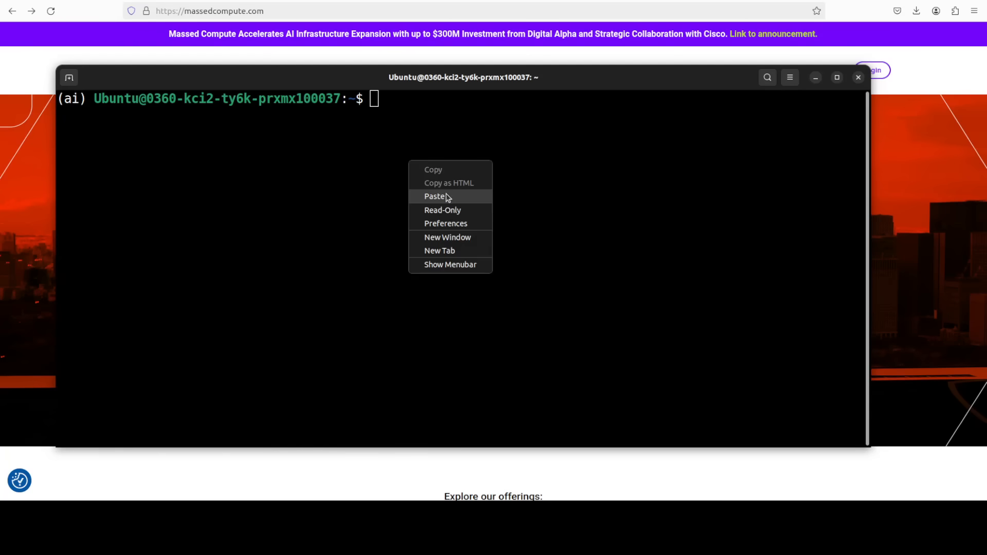
left_click(435, 197)
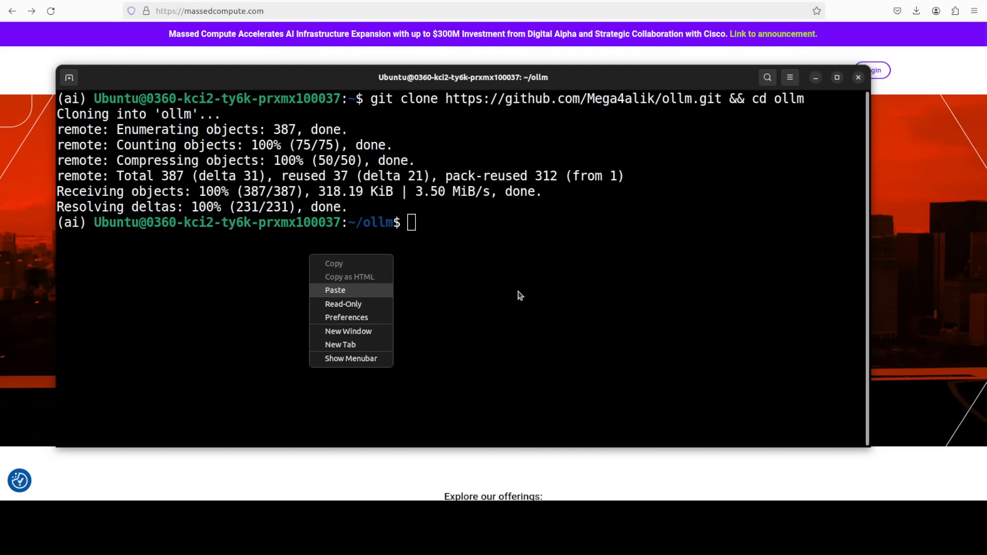
left_click(335, 290)
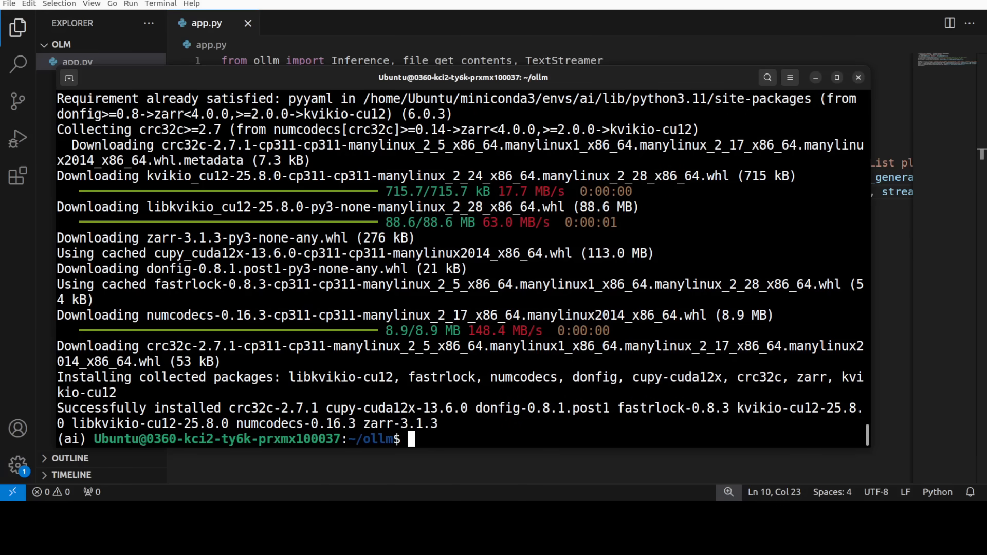
mouse_move(745, 227)
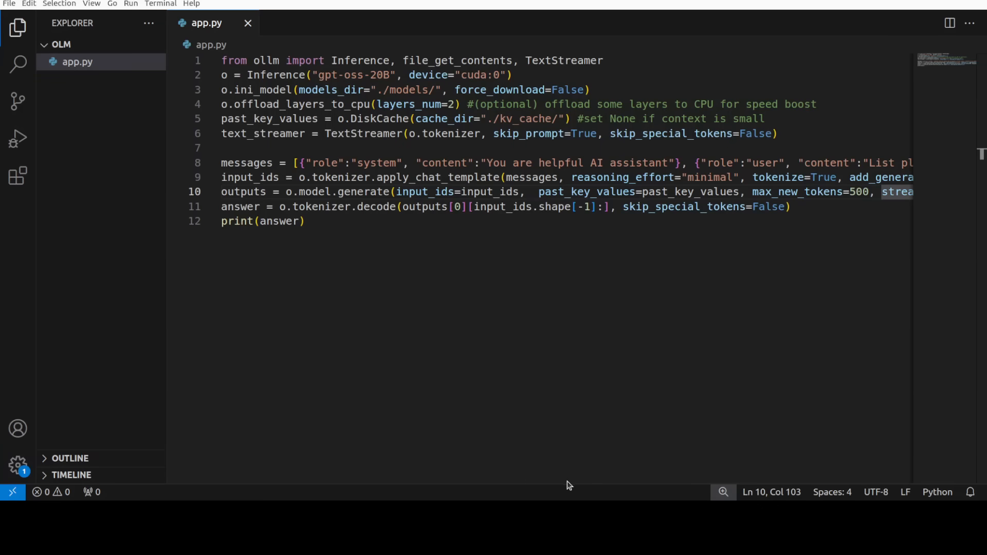
- Review app.py's oLLM Inference, DiskCache, TextStreamer and model.generate lines, focusing on input_ids on line 9
scroll("right", 3)
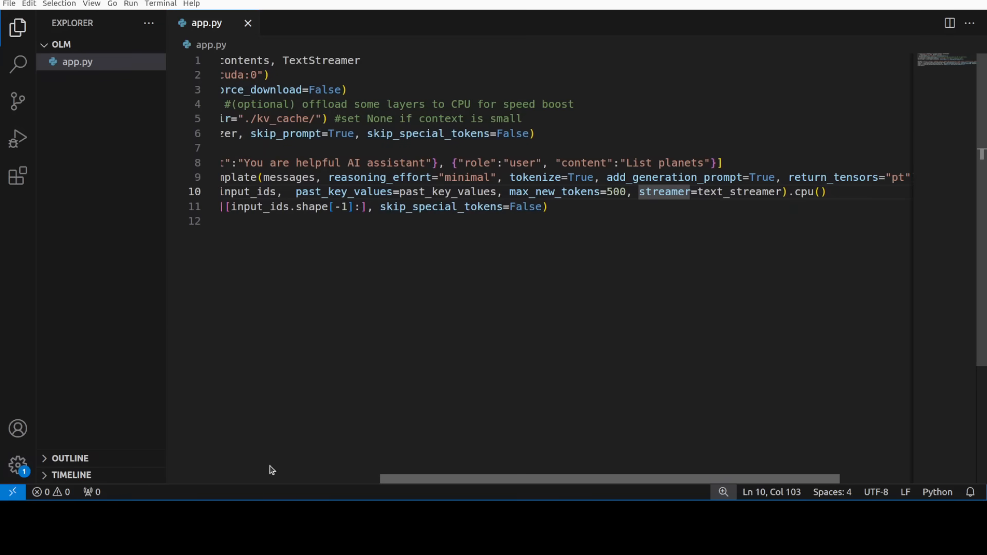
scroll("left", 3)
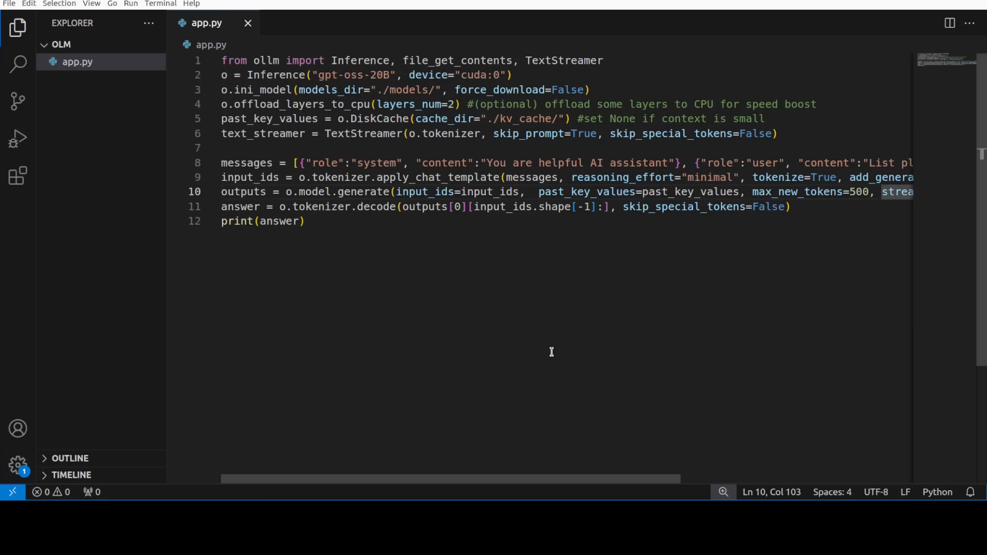
left_click(730, 226)
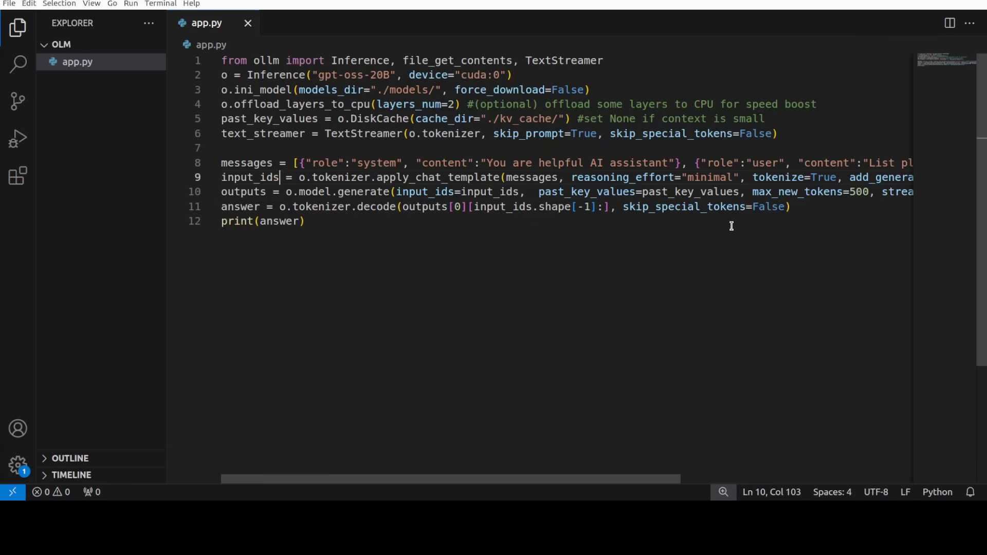
scroll("right", 3)
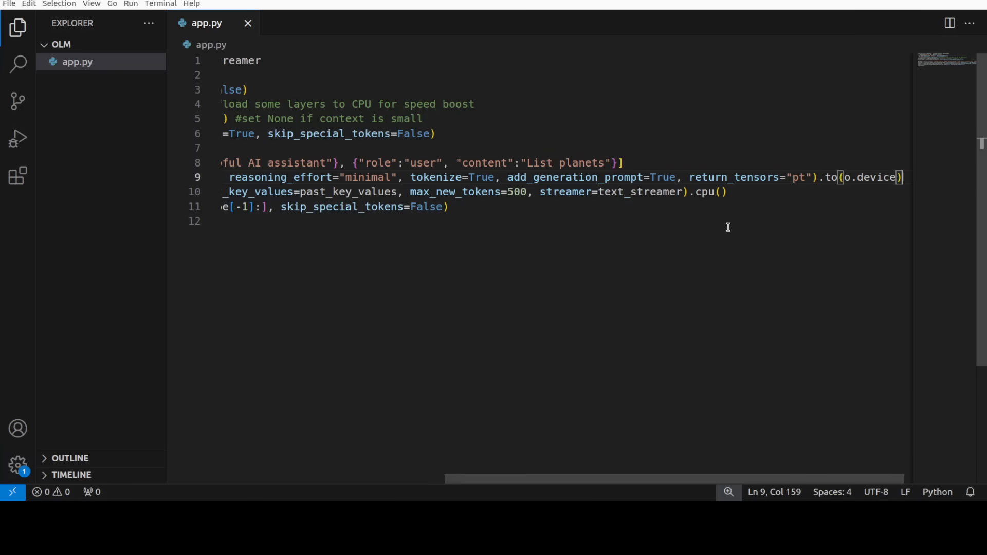
scroll("left", 3)
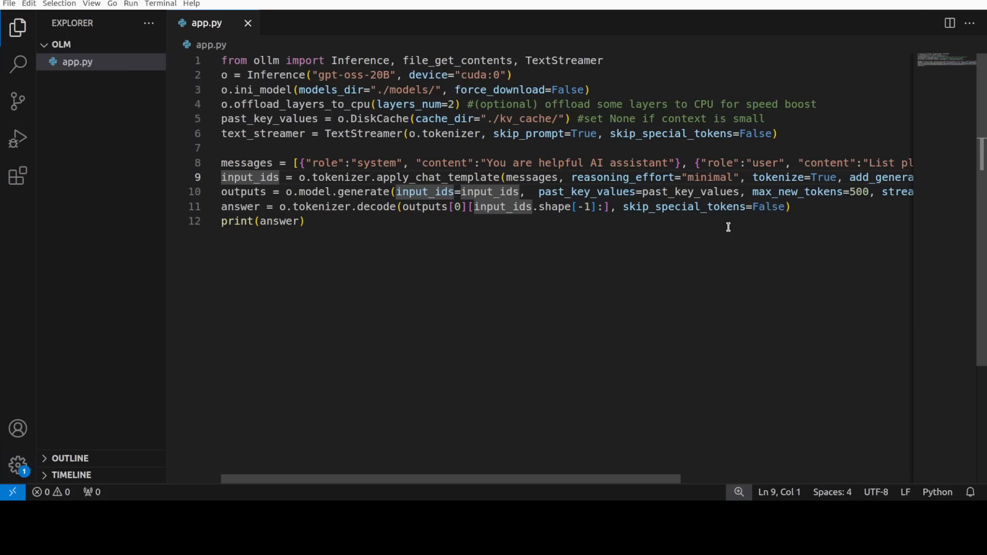
left_click(223, 192)
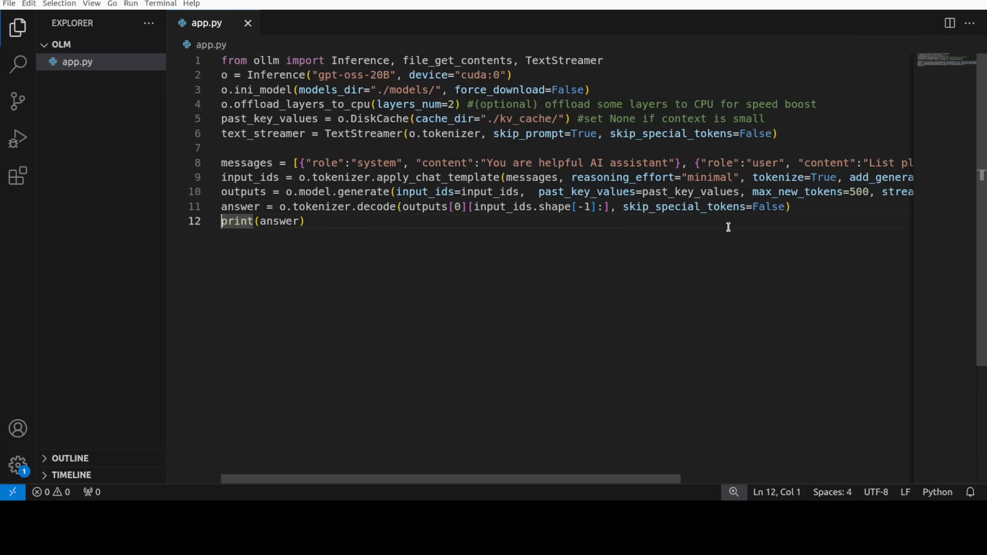
left_click(248, 177)
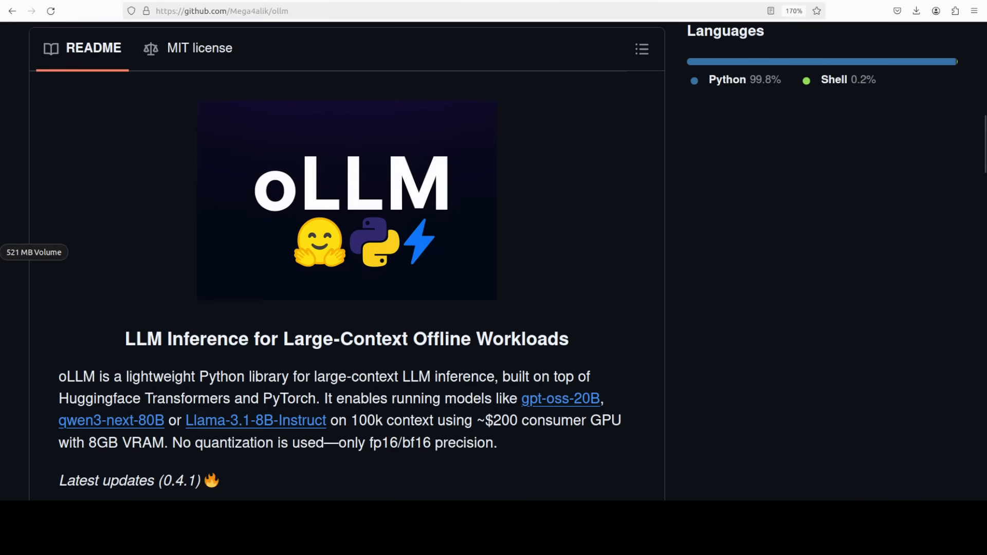
mouse_move(15, 141)
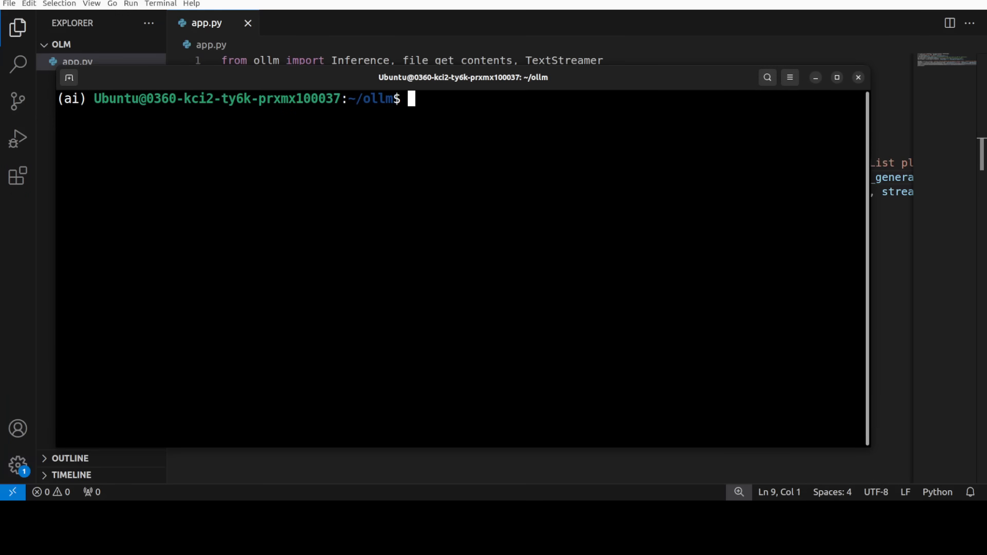
- Run 'python app.py' so gpt-oss-20B streams its planet list, reaching Mercury, Venus and Earth
type("python app.py")
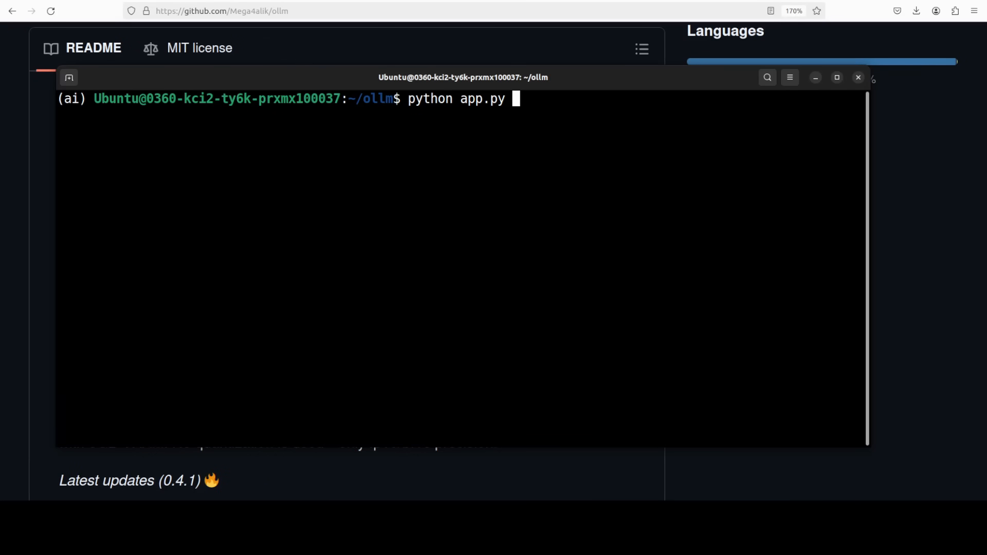
key("Return")
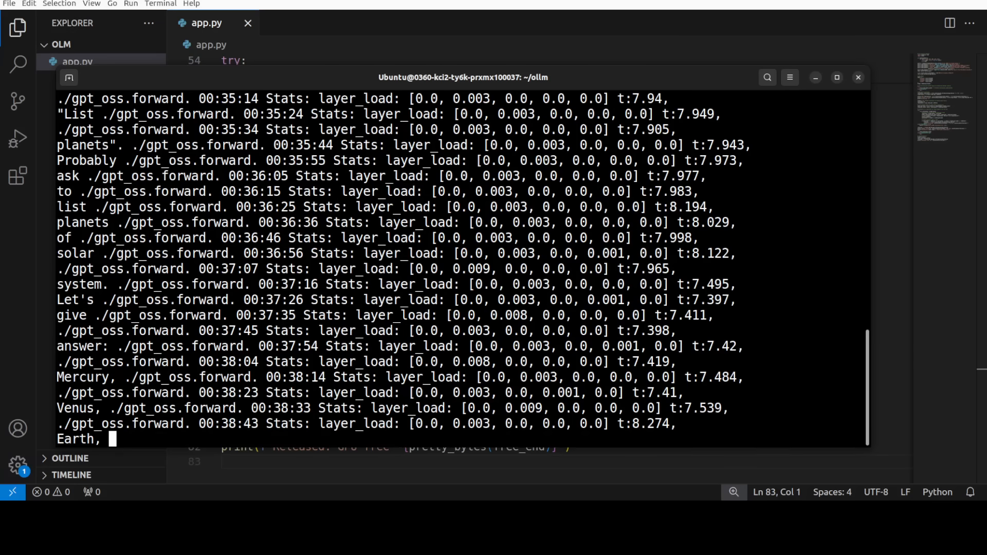
double_click(82, 378)
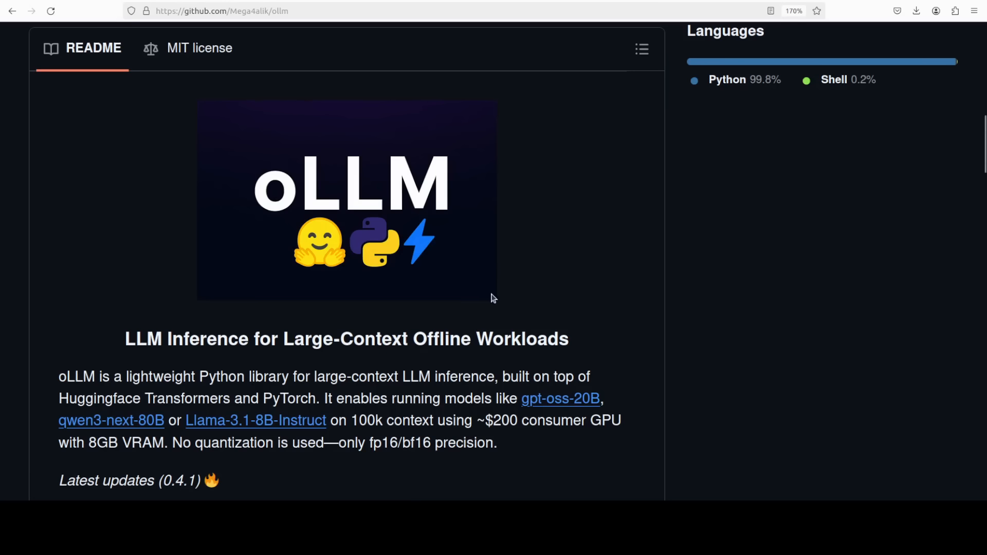
mouse_move(649, 270)
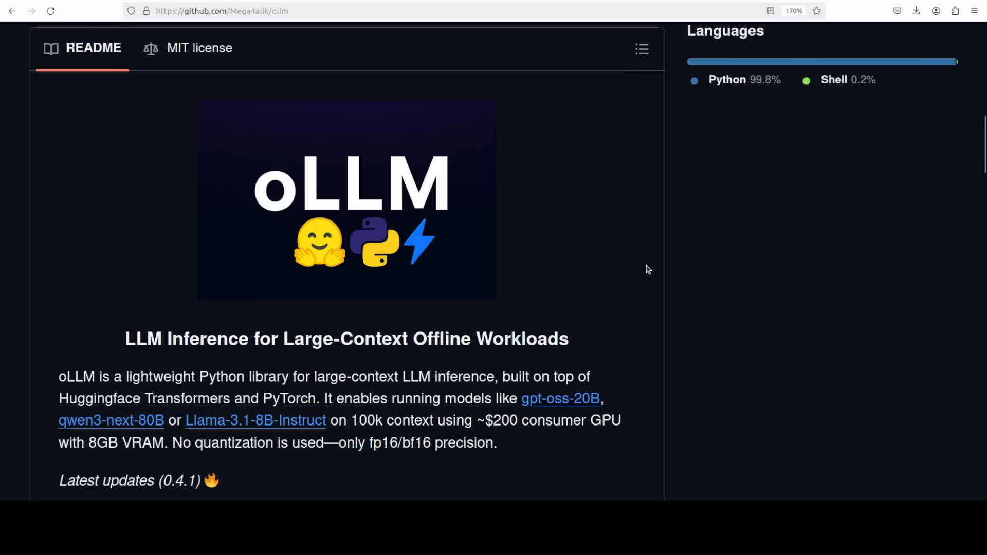
mouse_move(644, 268)
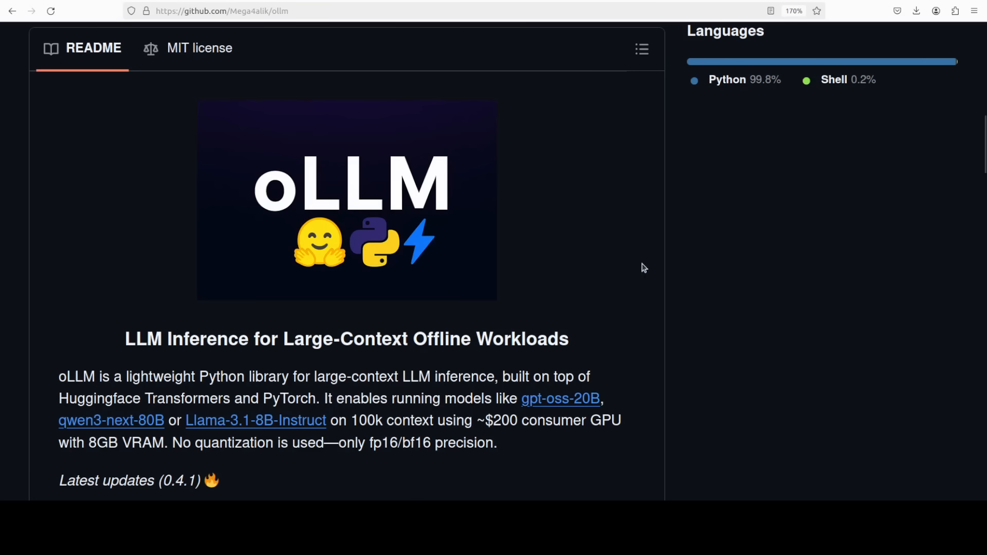
mouse_move(587, 251)
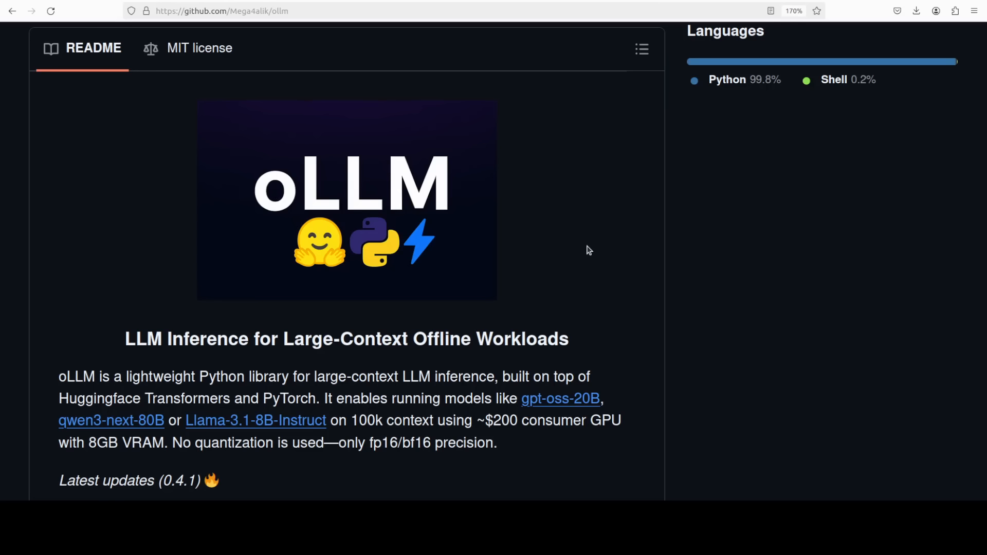
mouse_move(574, 248)
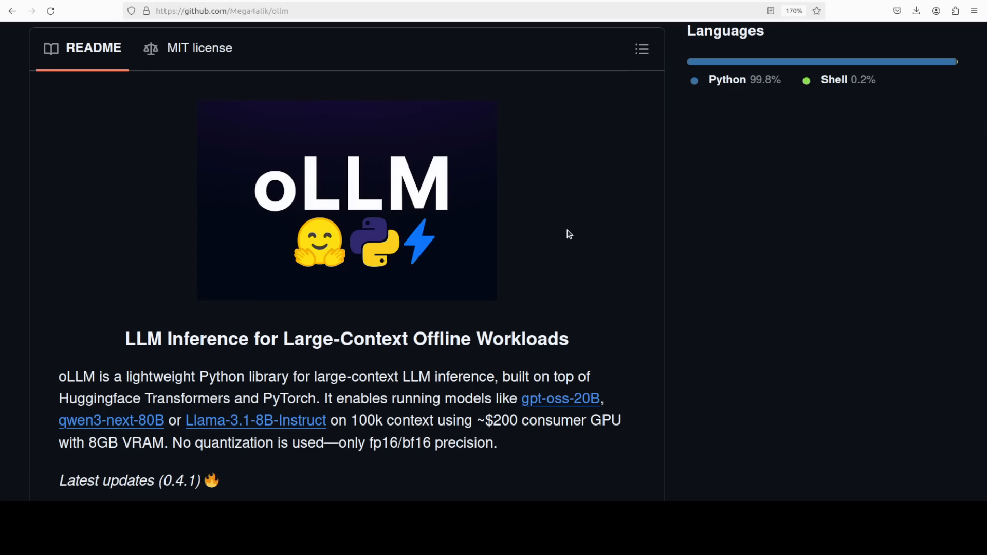
mouse_move(563, 229)
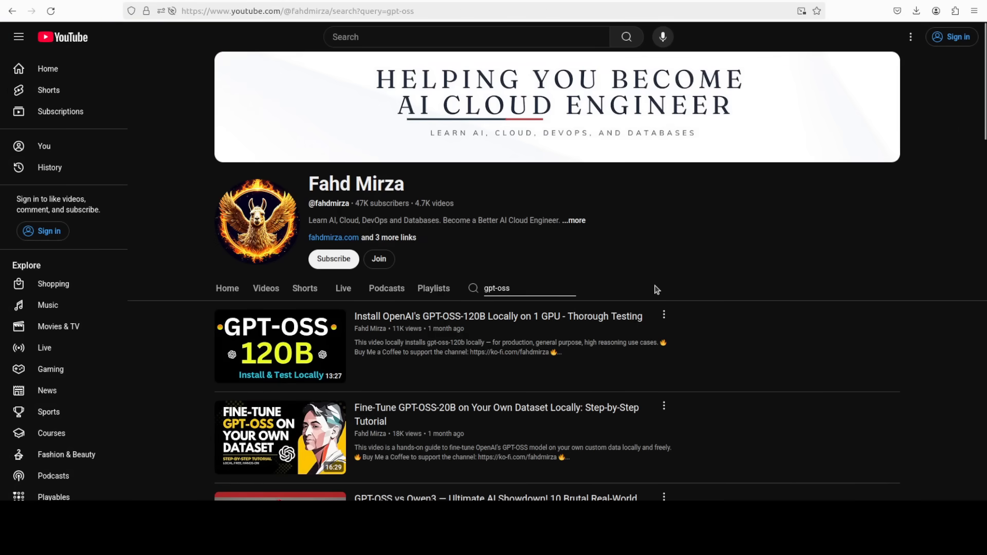
mouse_move(655, 283)
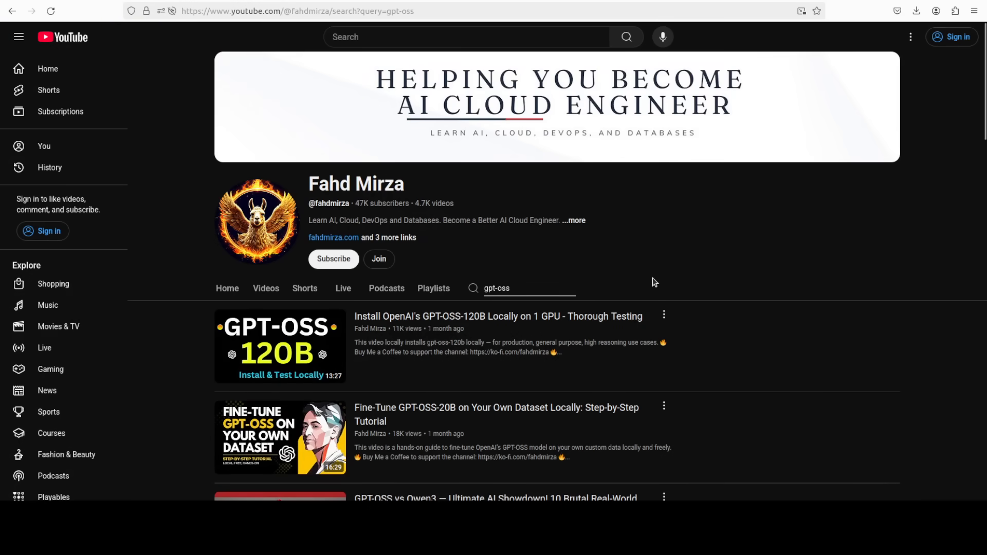
mouse_move(651, 277)
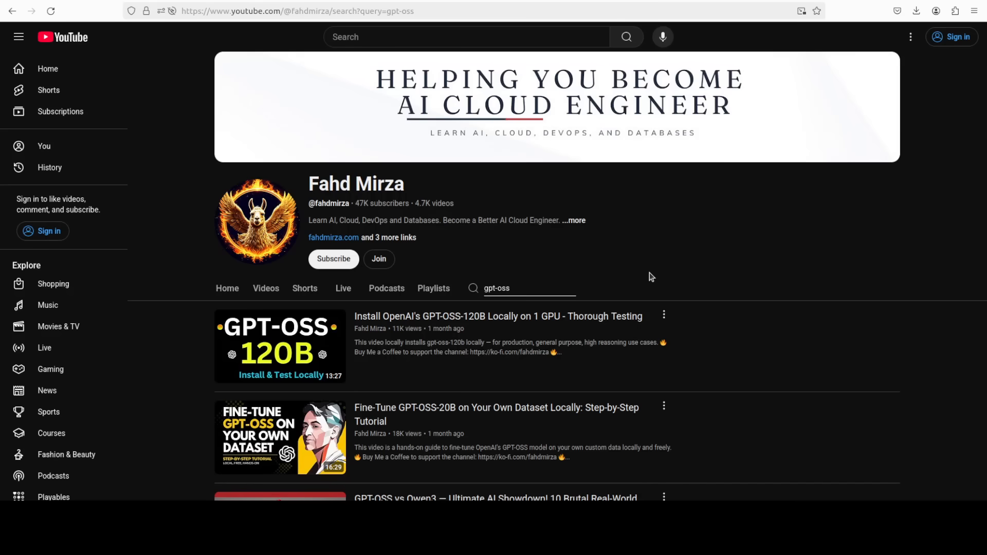
mouse_move(377, 372)
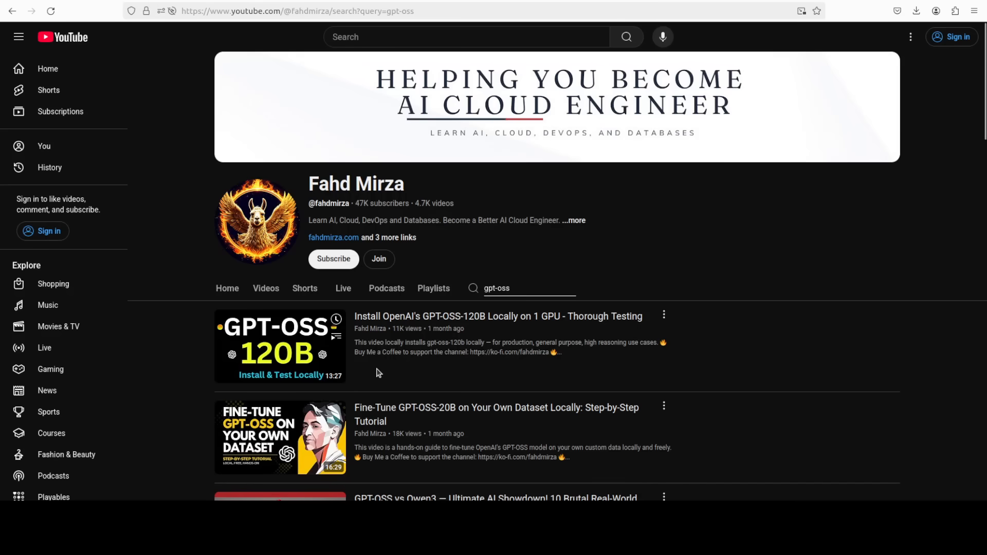
mouse_move(441, 400)
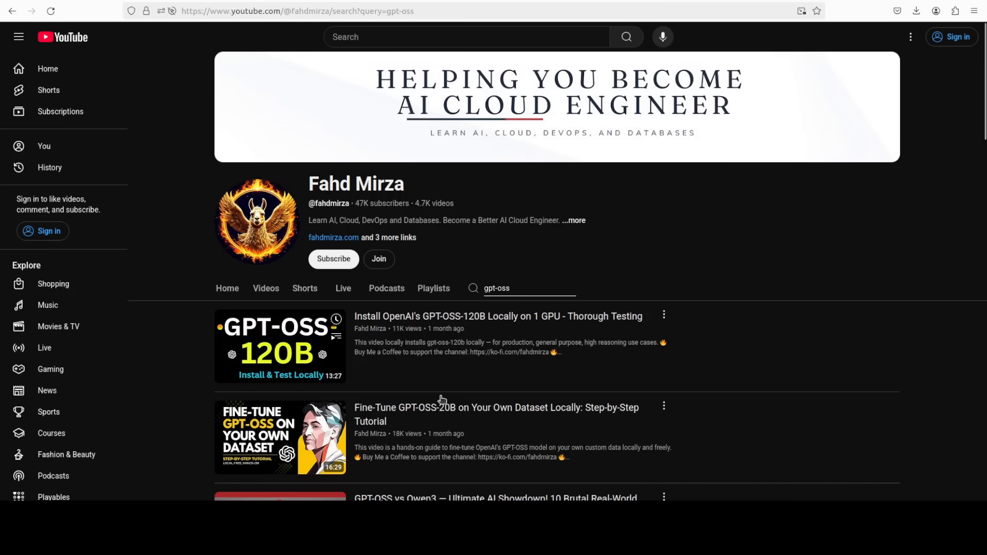
mouse_move(584, 366)
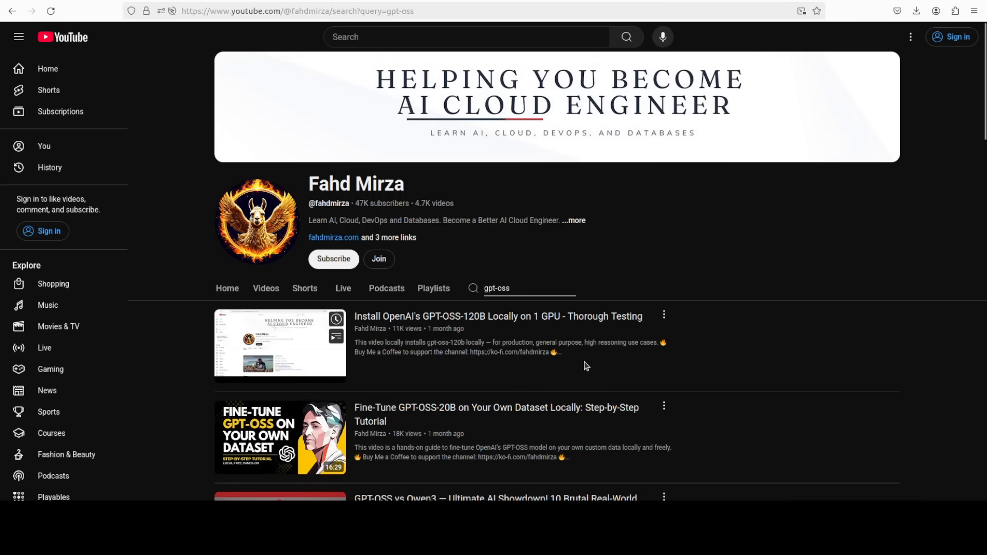